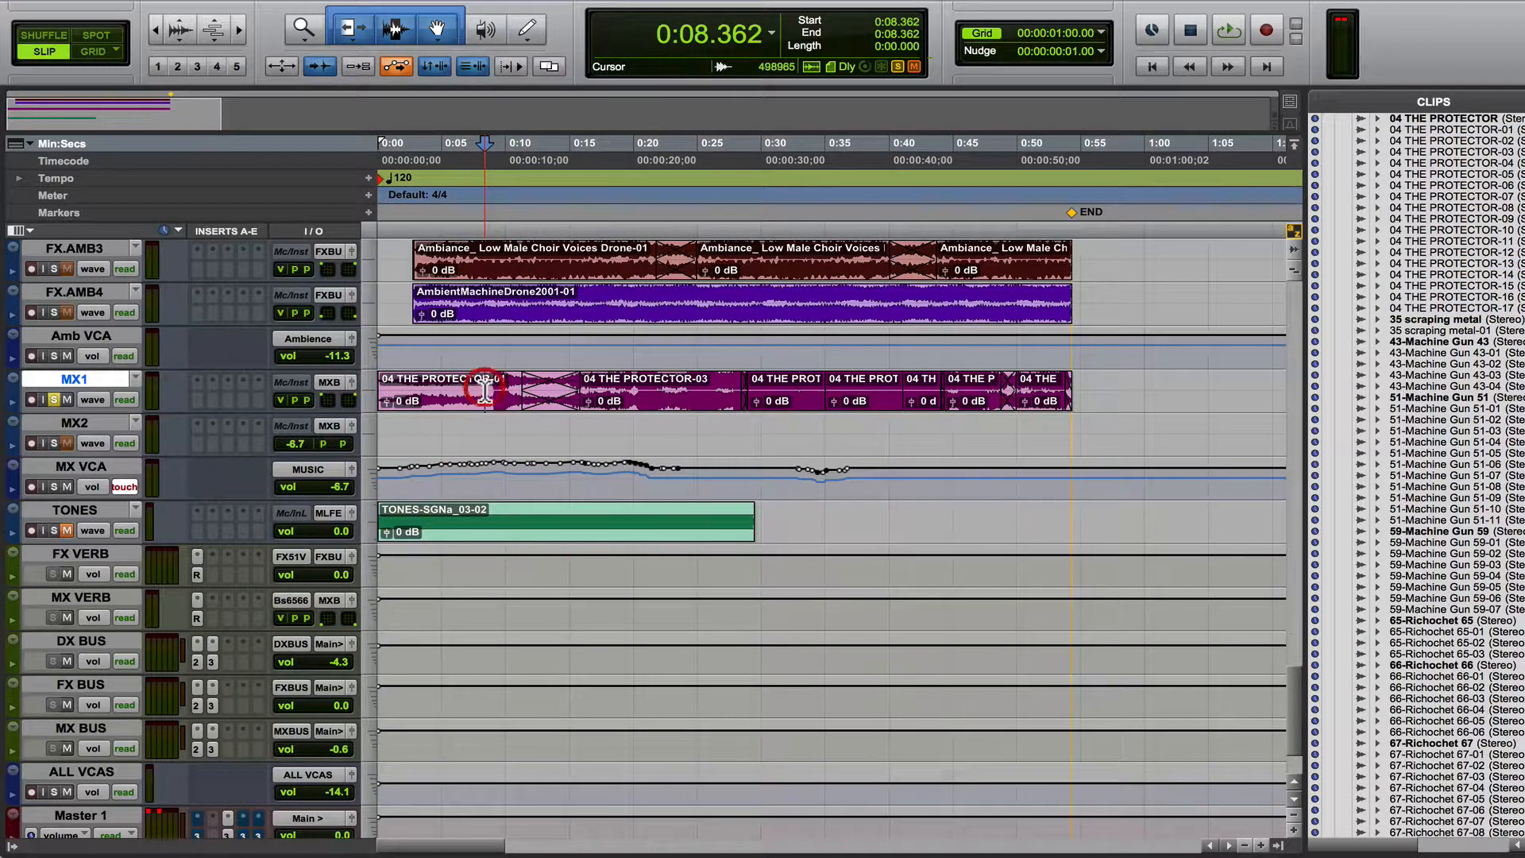
- Consolidate the seven selected MX1 clips into one continuous clip named MX1_01
{"action": "left_click", "coordinate": [1226, 29]}
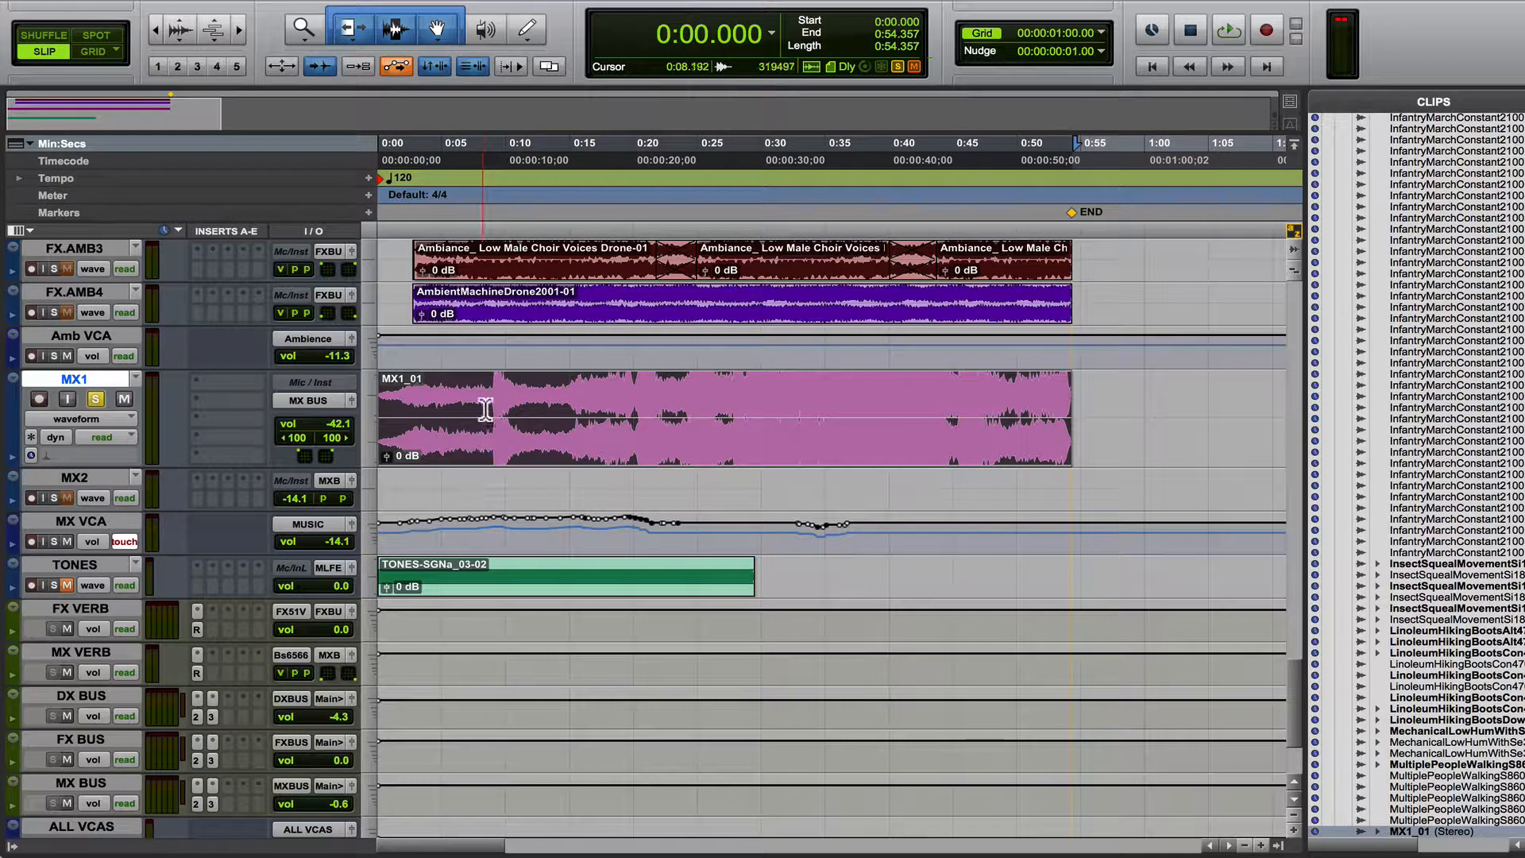
{"action": "left_click", "coordinate": [609, 390]}
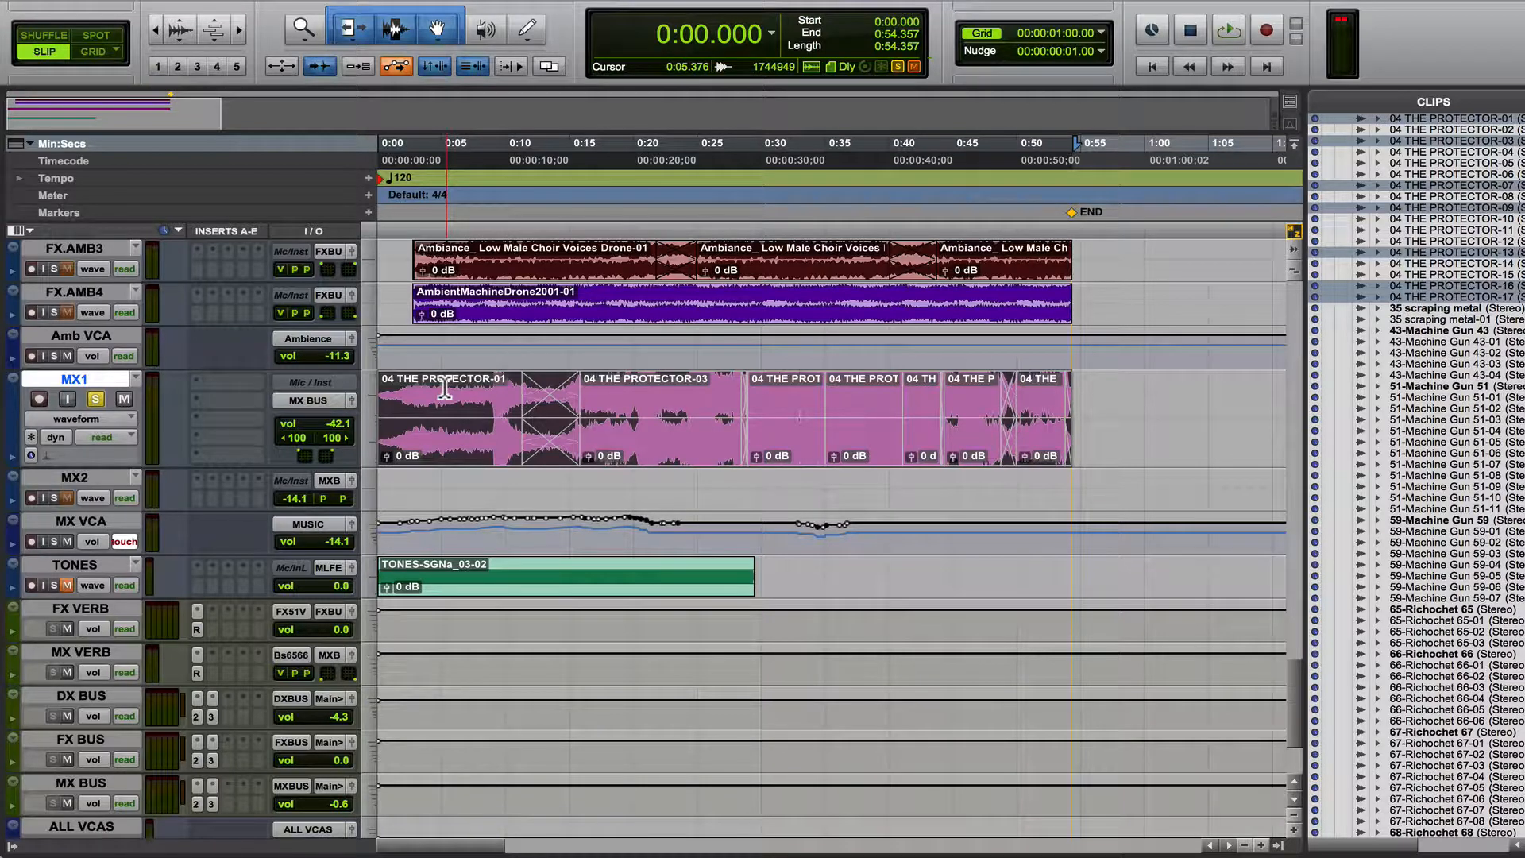
- Undo the consolidation so MX1 shows the seven separate PROTECTOR clips again
{"action": "left_click", "coordinate": [438, 399]}
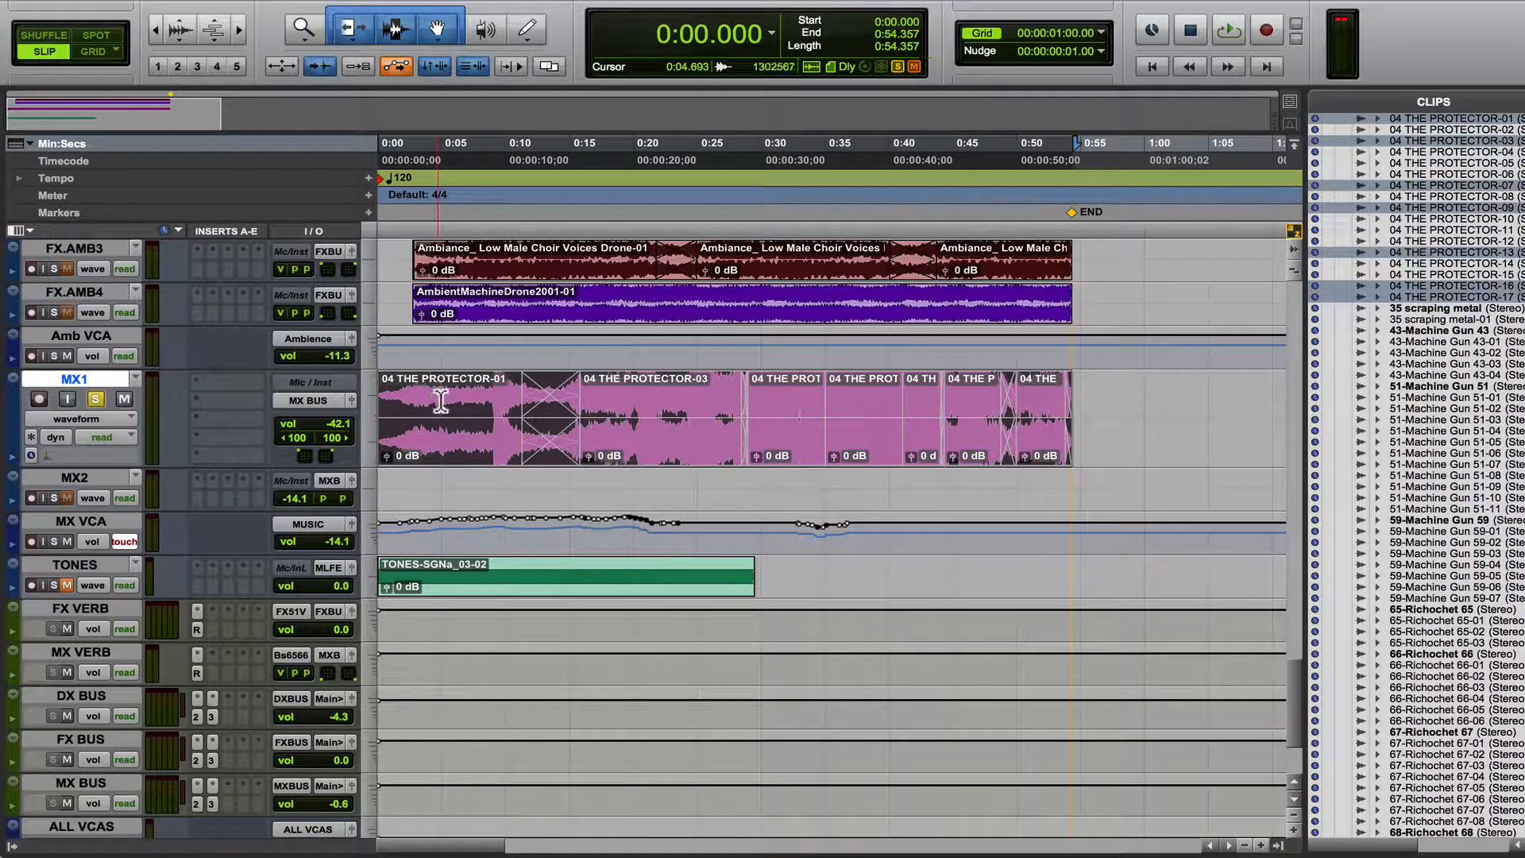